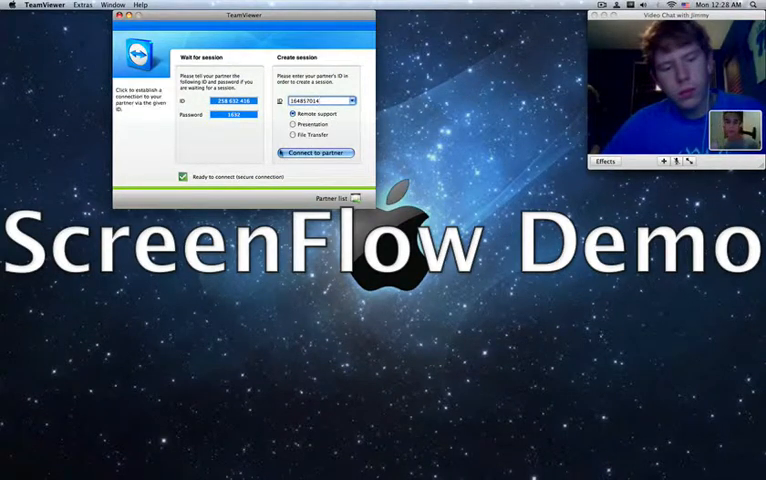
Connect to the partner's computer for remote support and enter the session password
left_click(317, 152)
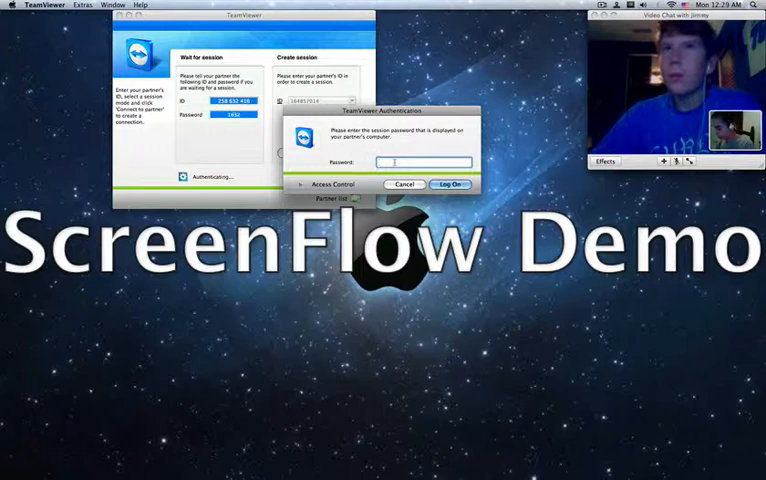
type("•••••")
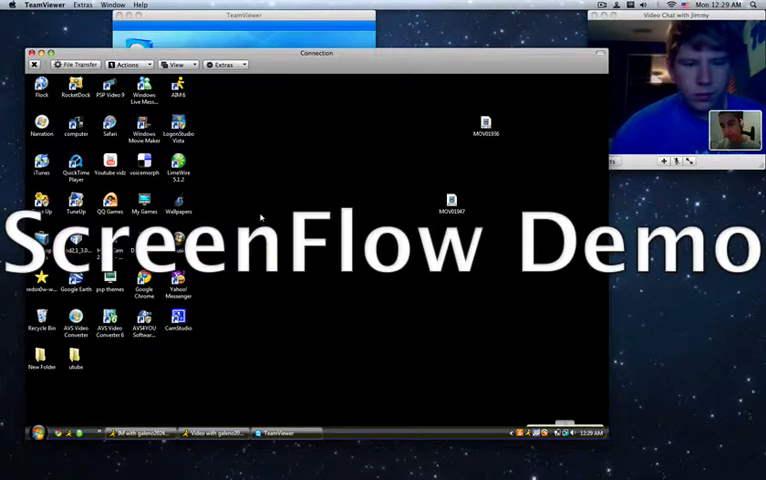
Launch Safari on the remote desktop and search Google for 'fat guy'
left_click(143, 327)
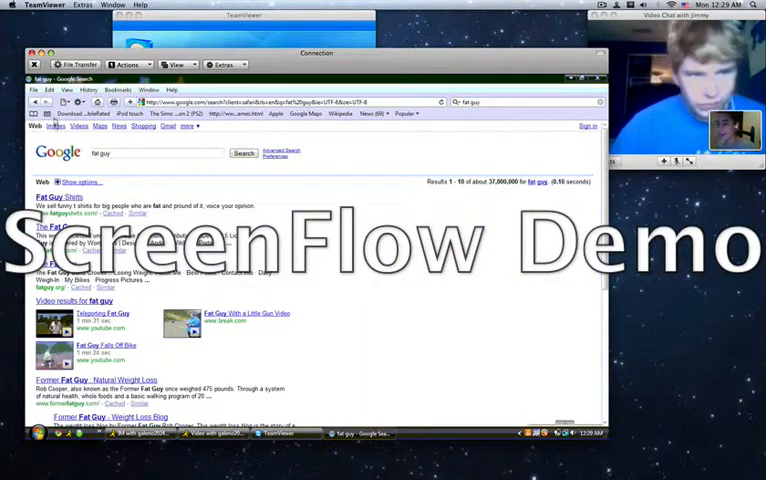
Switch to image results, open the red-boat photo full size, and choose Save Image As
left_click(55, 126)
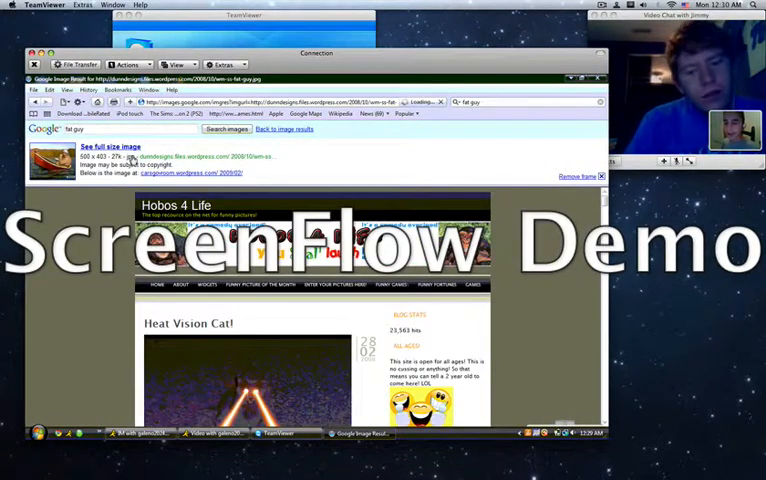
left_click(113, 147)
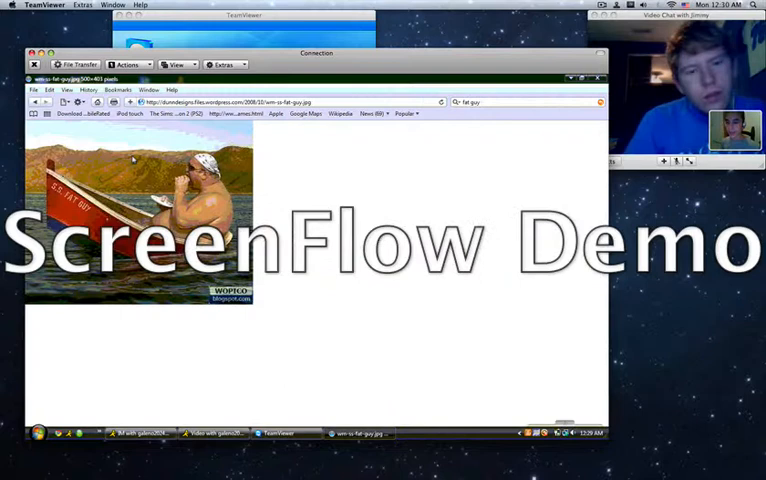
right_click(133, 160)
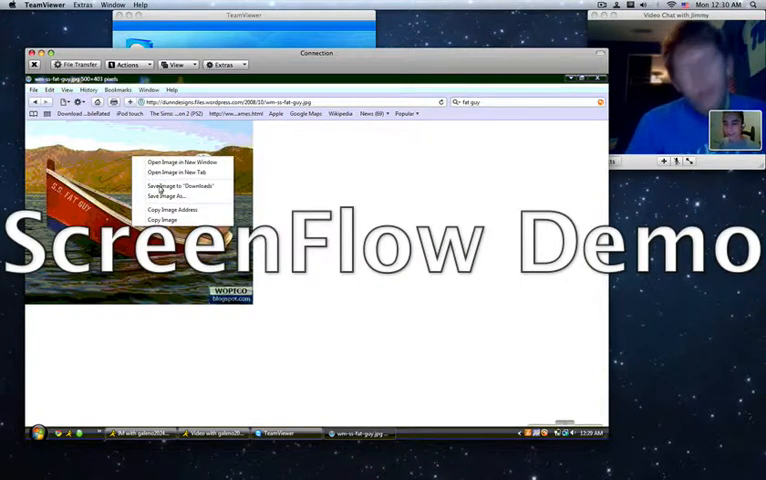
mouse_move(170, 196)
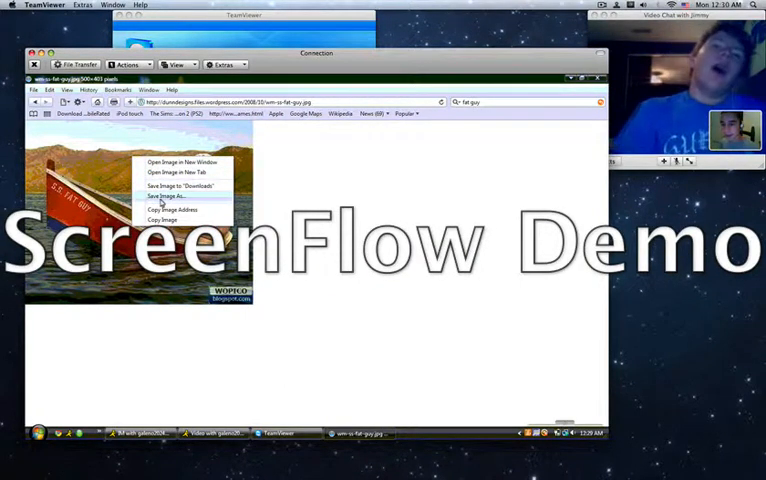
left_click(170, 196)
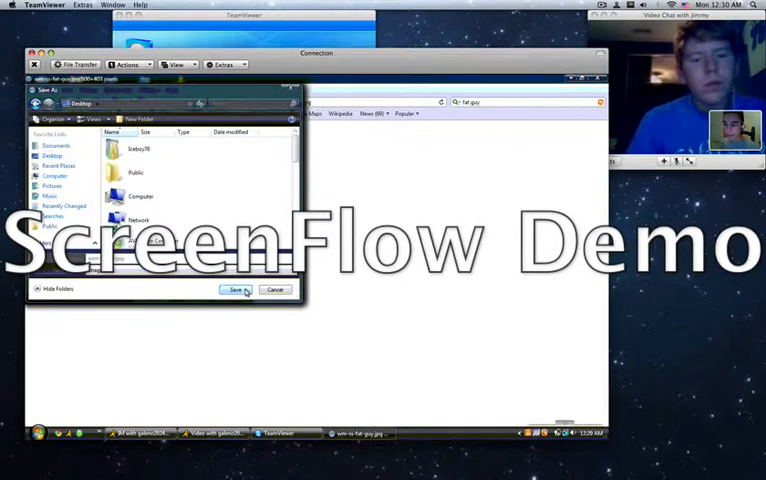
Save the boat photo to the Desktop and set it as the wallpaper
left_click(235, 290)
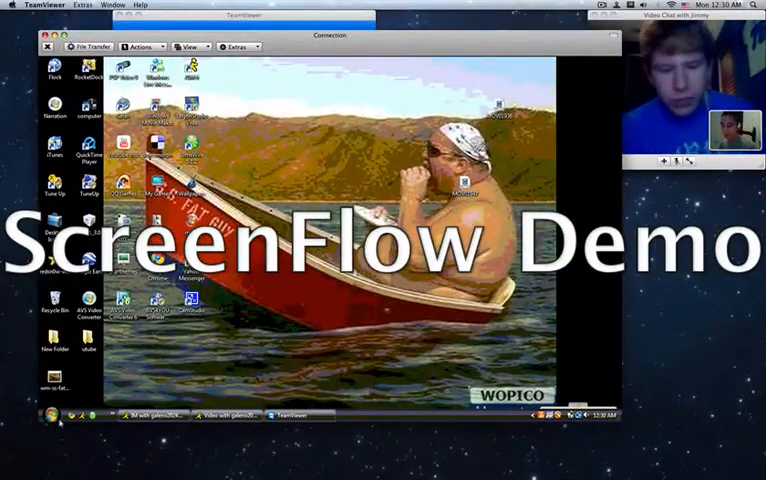
Open yahoo.com in Safari and type 'download' into the search field
left_click(48, 415)
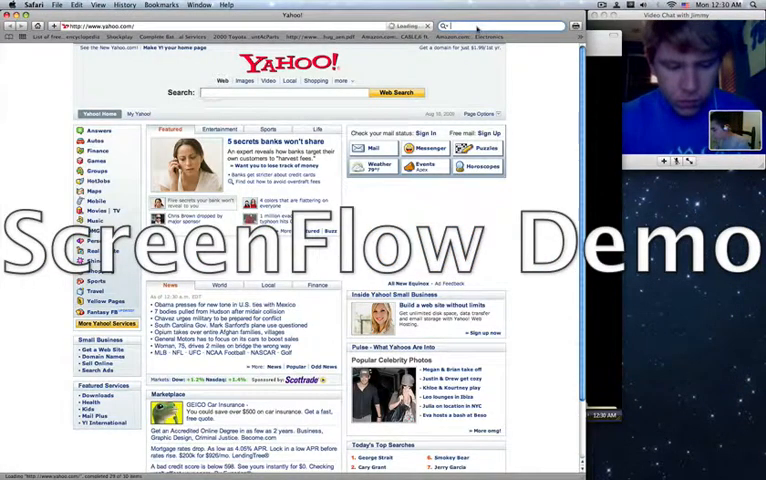
type("download")
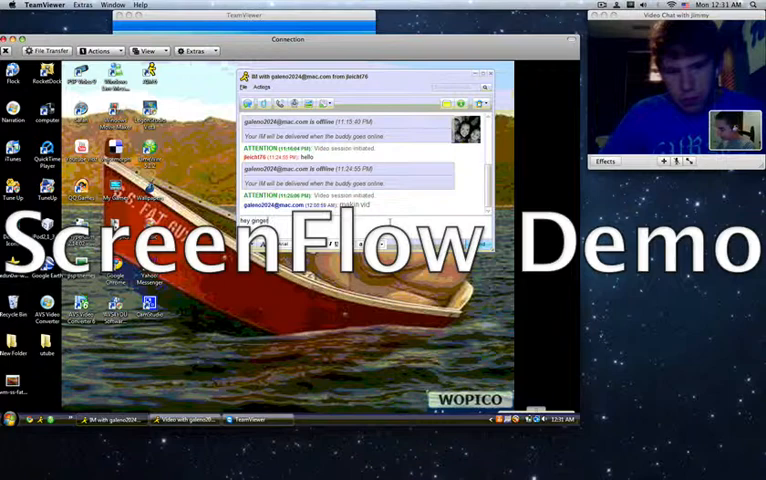
Type 'Jimmy' into the instant-message greeting on the remote PC
type("Jimmy")
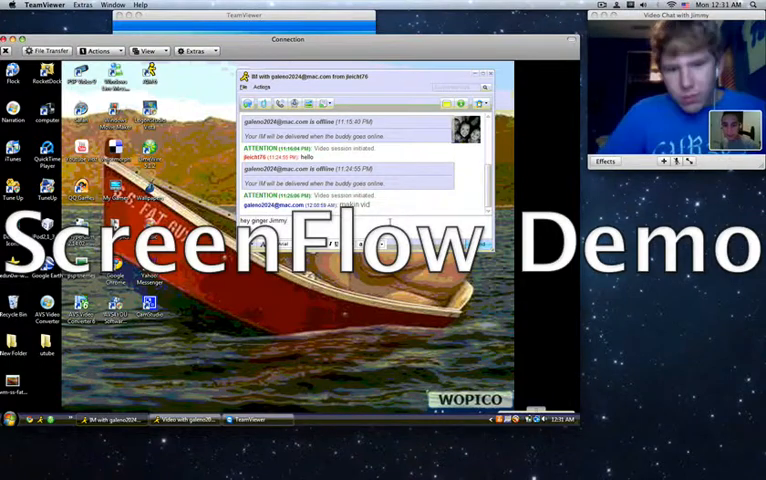